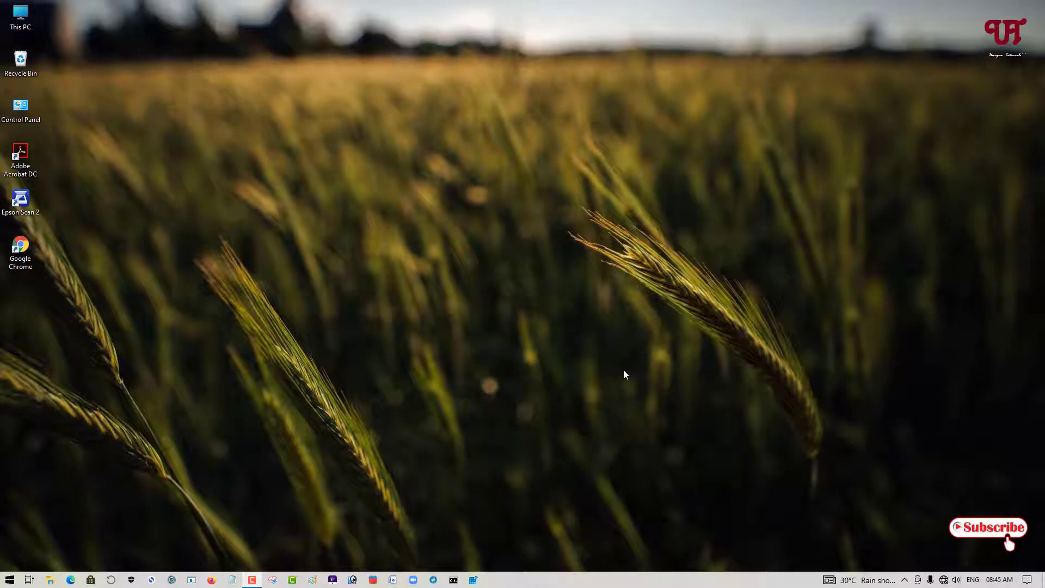
mouse_move(428, 322)
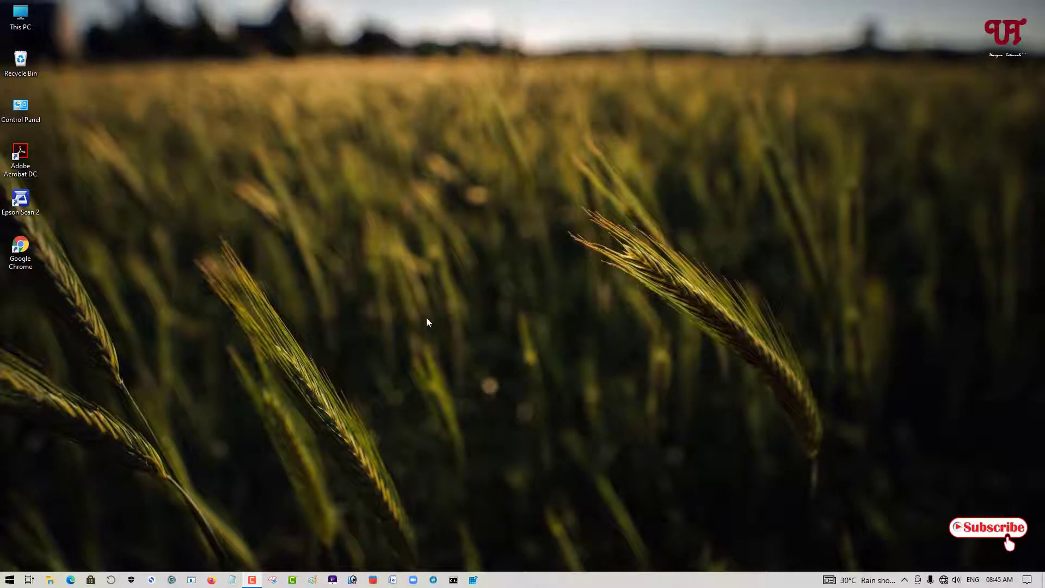
mouse_move(431, 391)
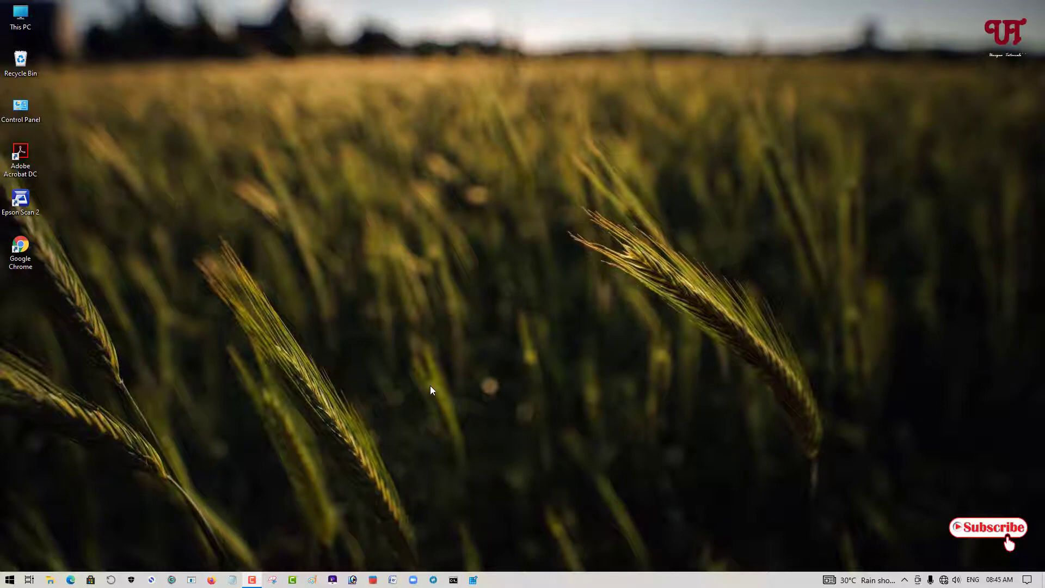
mouse_move(438, 393)
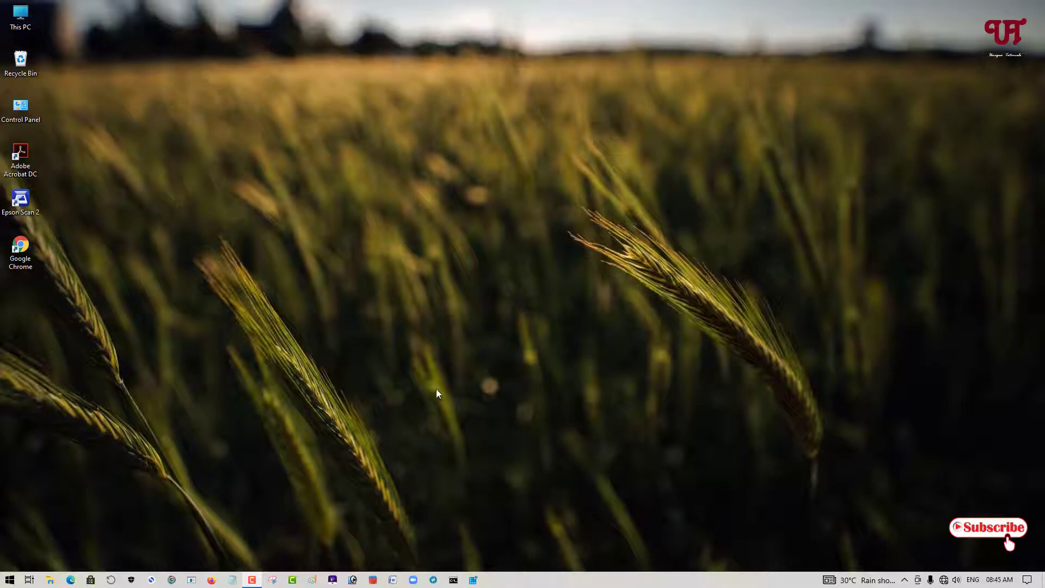
mouse_move(439, 391)
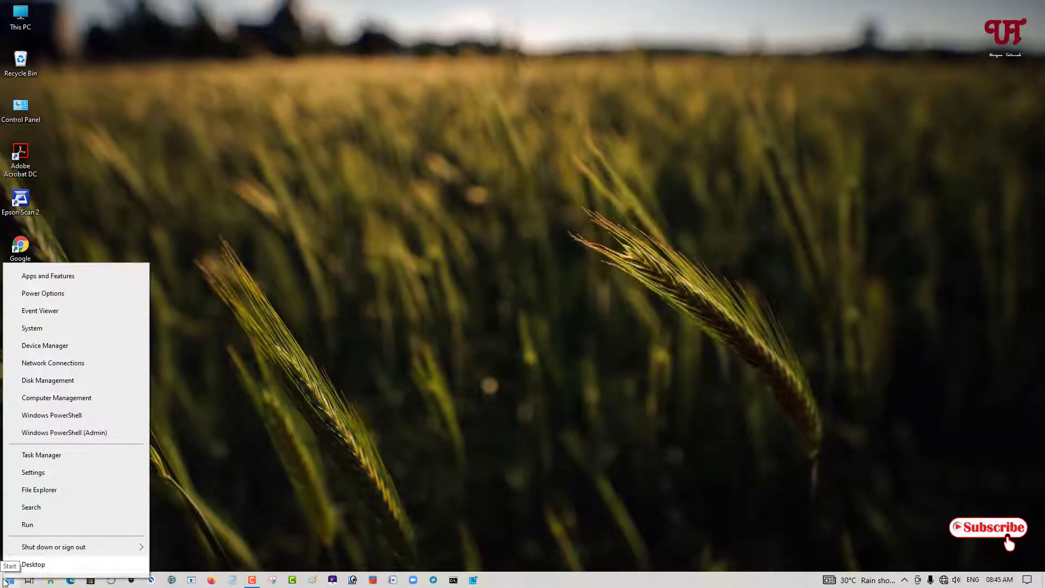
Step: Verify Task Manager, Command Prompt and Registry Editor each launch normally, closing each after checking
left_click(41, 455)
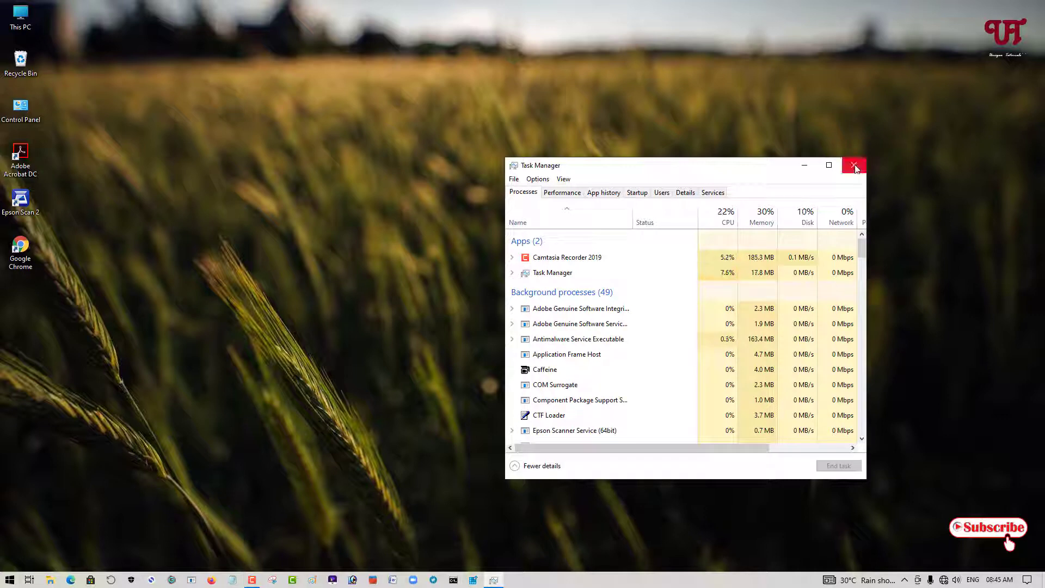
left_click(856, 166)
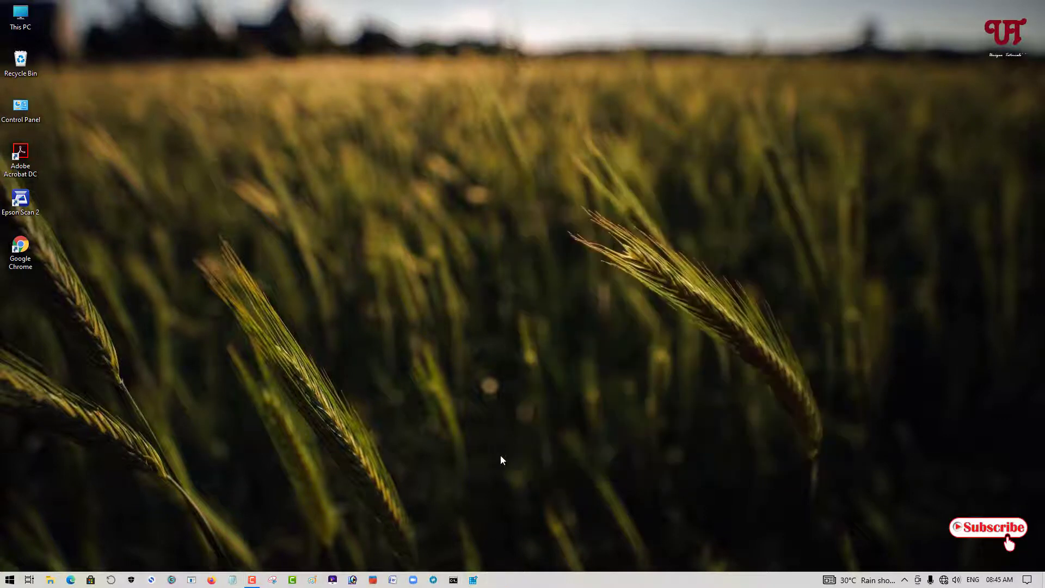
left_click(453, 579)
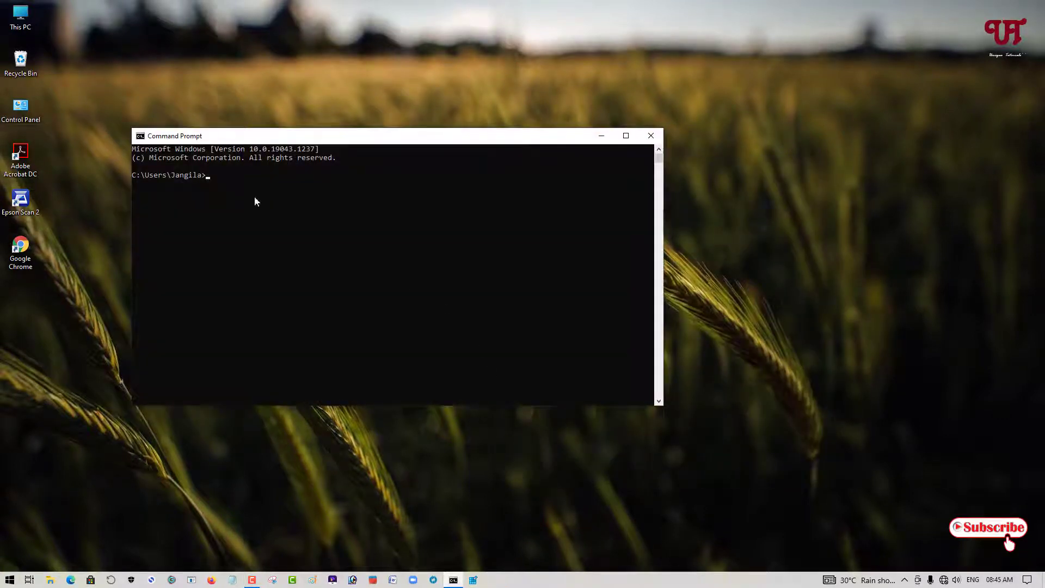
mouse_move(651, 135)
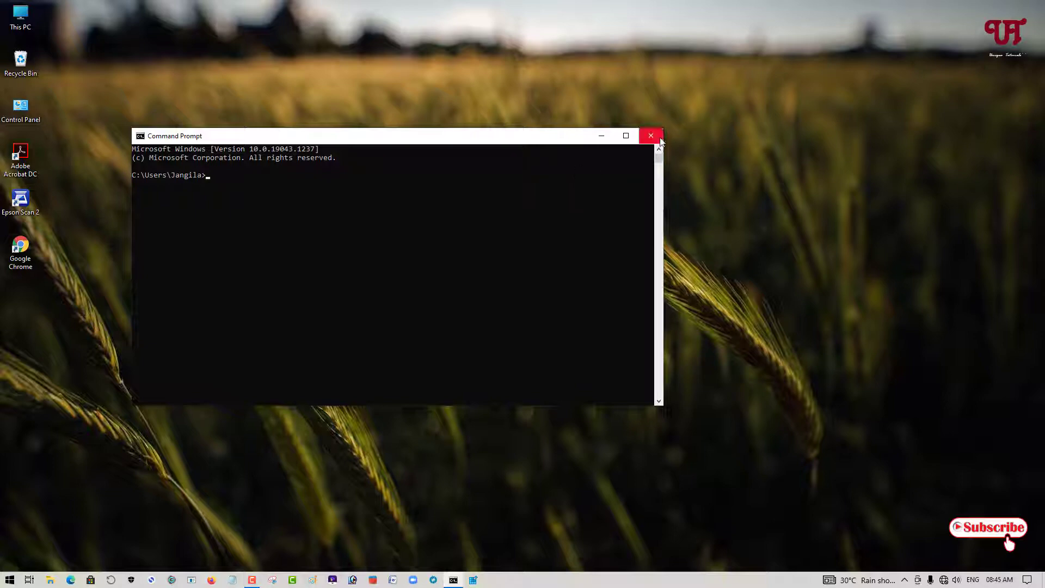
left_click(651, 135)
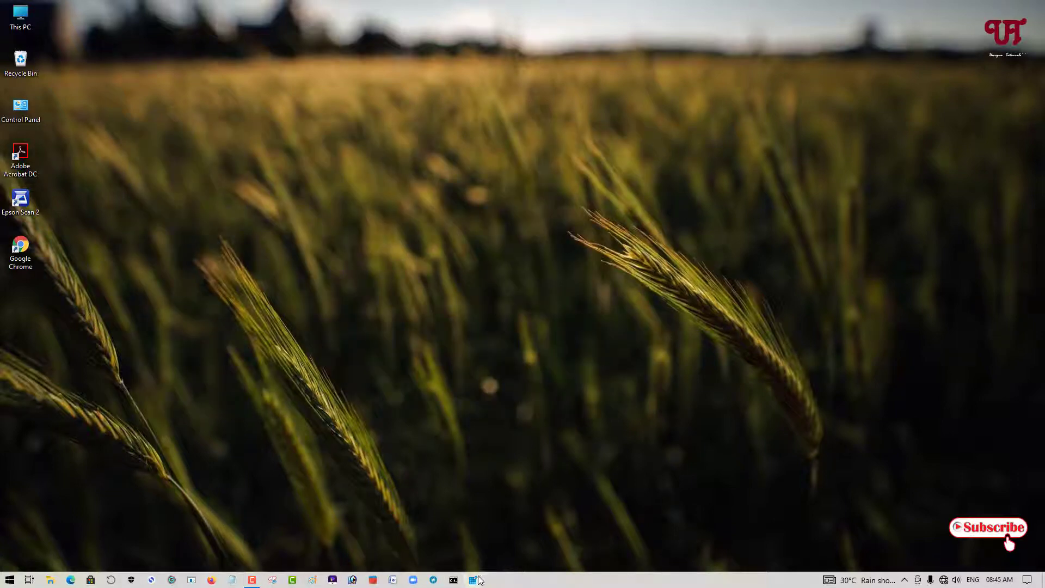
left_click(475, 579)
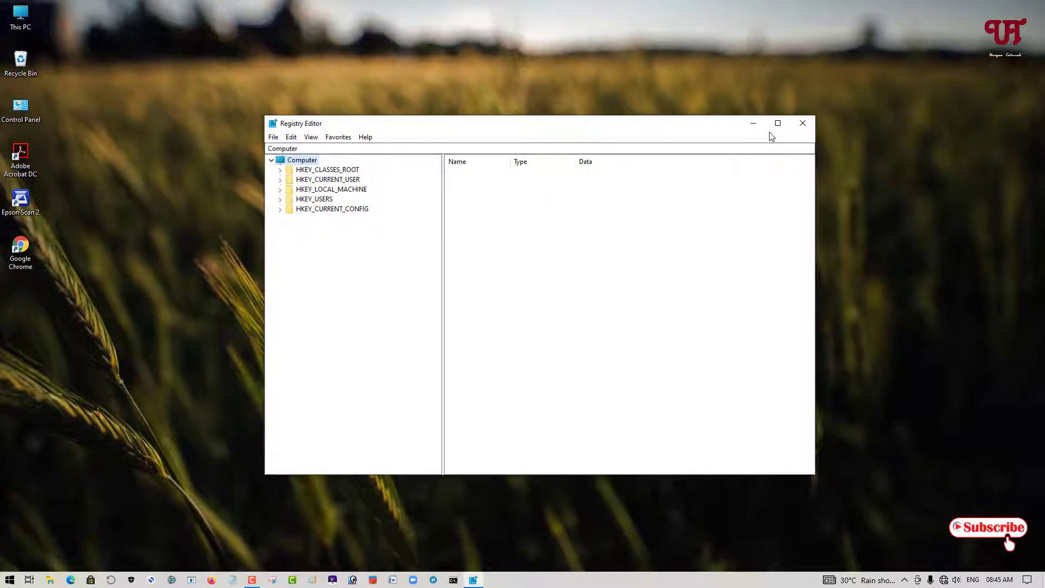
left_click(803, 123)
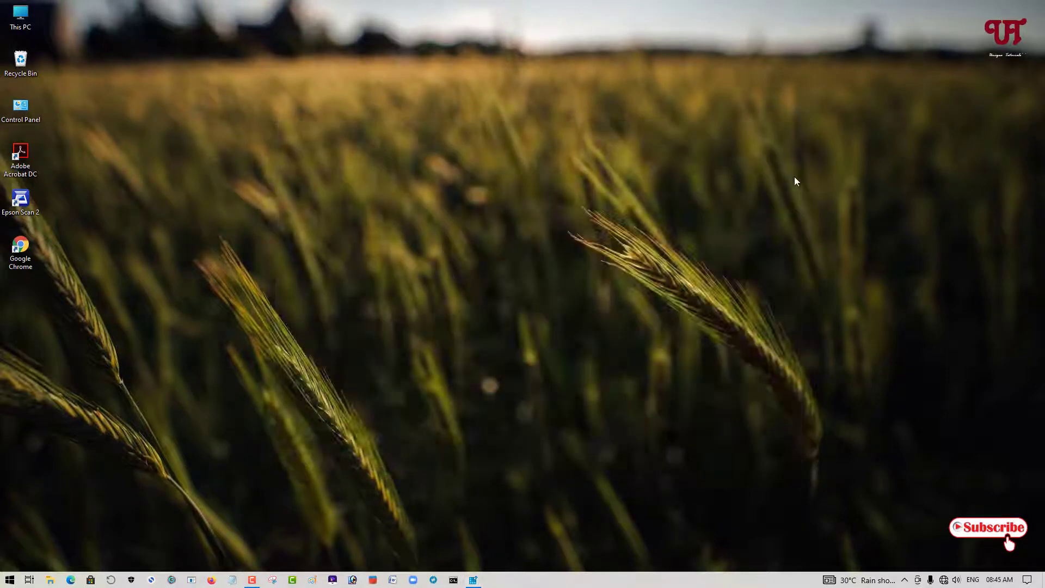
Step: Launch the Local Group Policy Editor by running gpedit.msc from the Run dialog
key("win+r")
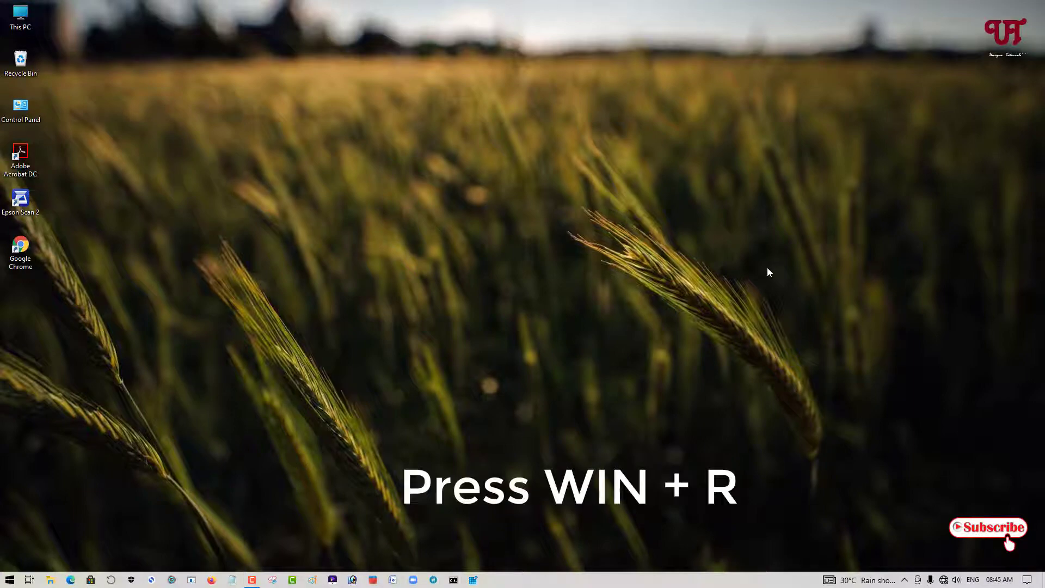
key("Win+r")
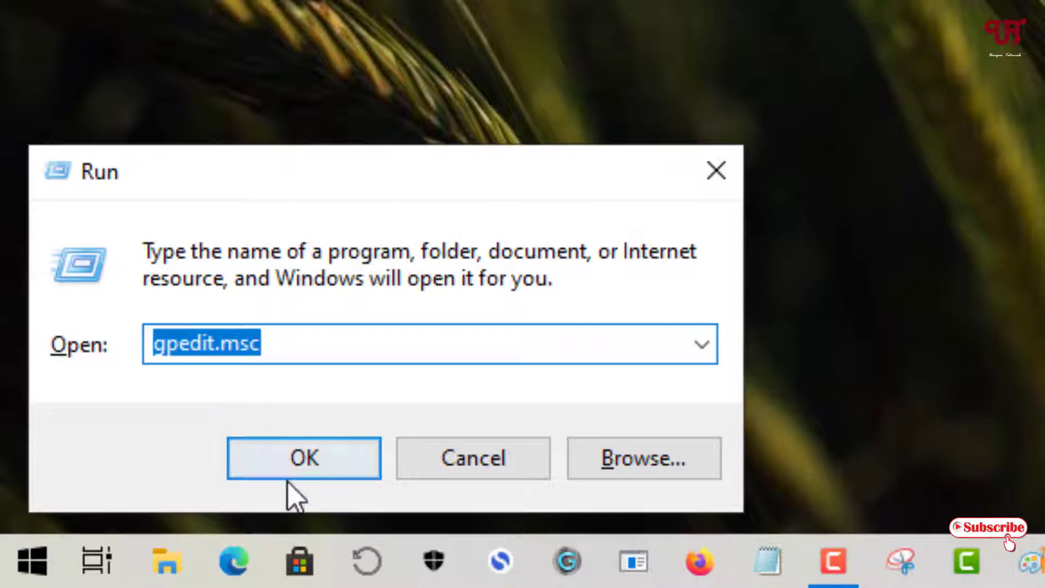
left_click(304, 458)
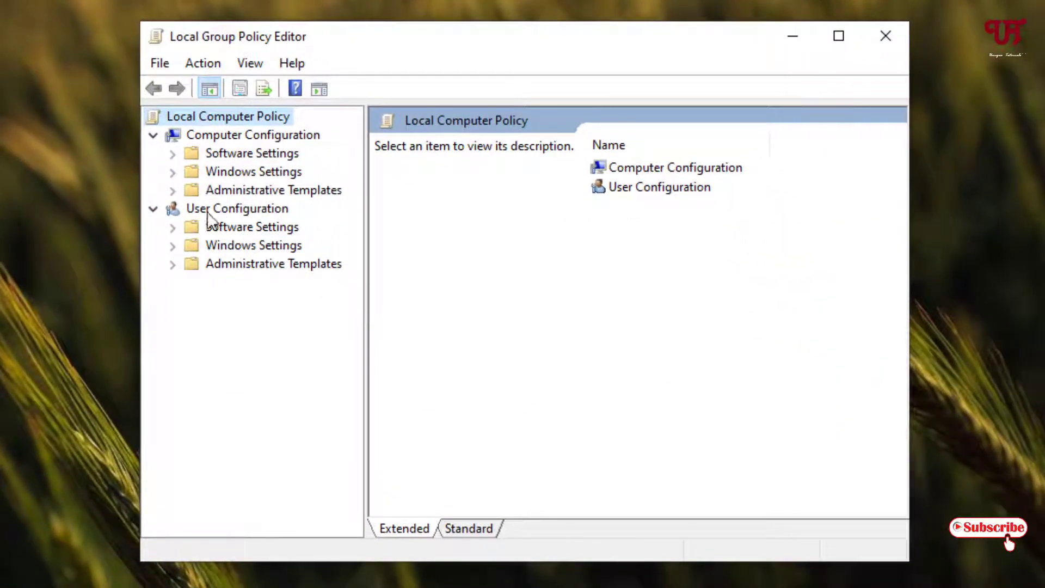
mouse_move(266, 216)
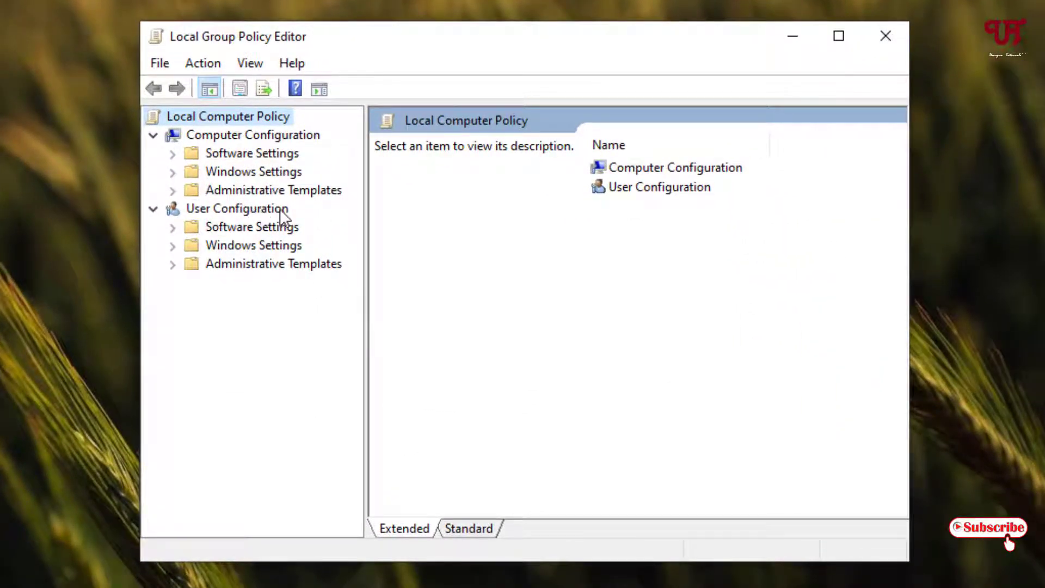
mouse_move(279, 271)
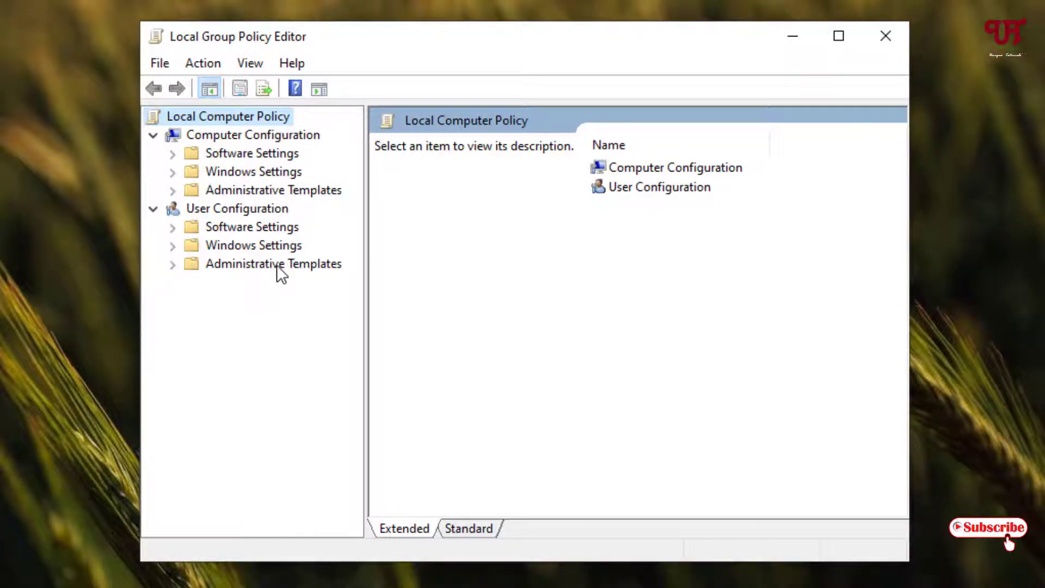
Step: Navigate User Configuration > Administrative Templates > System > Ctrl+Alt+Del Options and bring up the Remove Task Manager policy
left_click(274, 263)
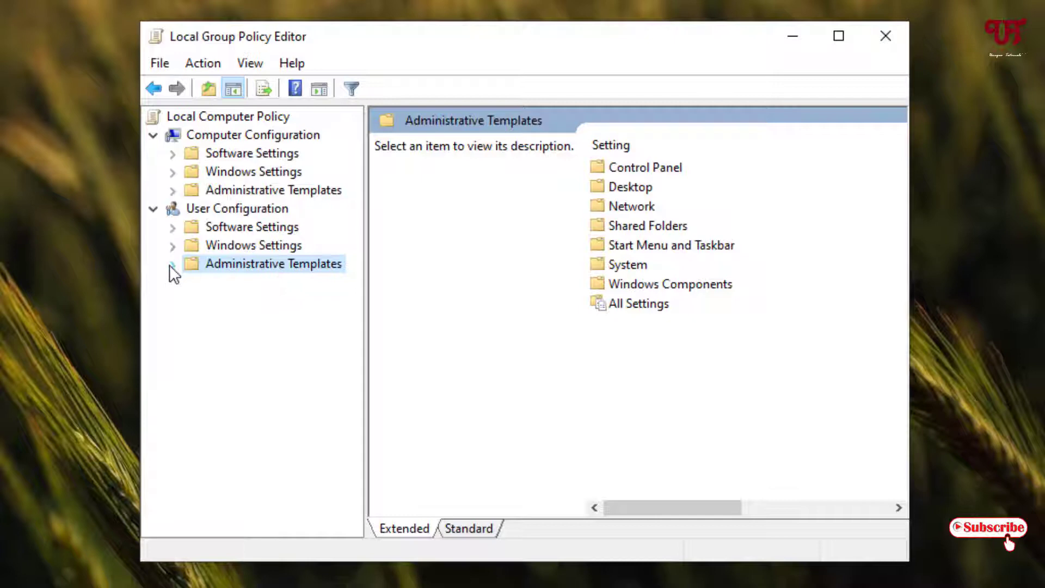
left_click(173, 263)
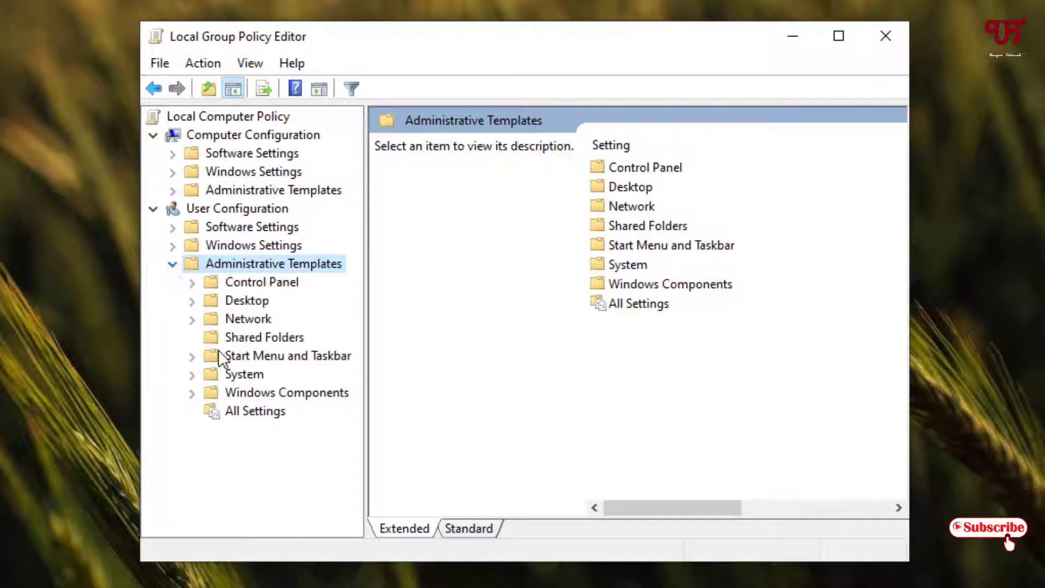
mouse_move(236, 380)
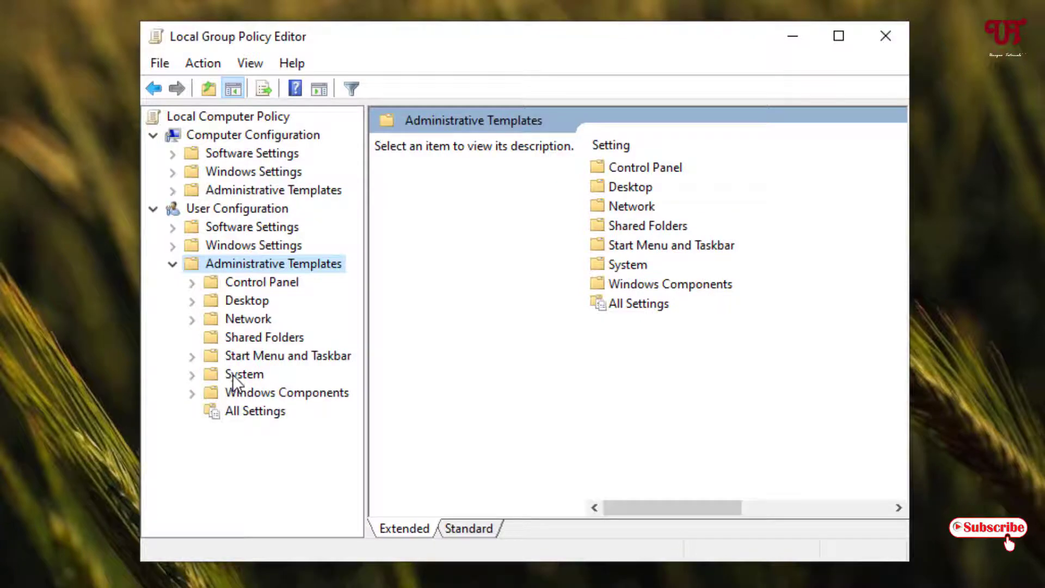
left_click(245, 373)
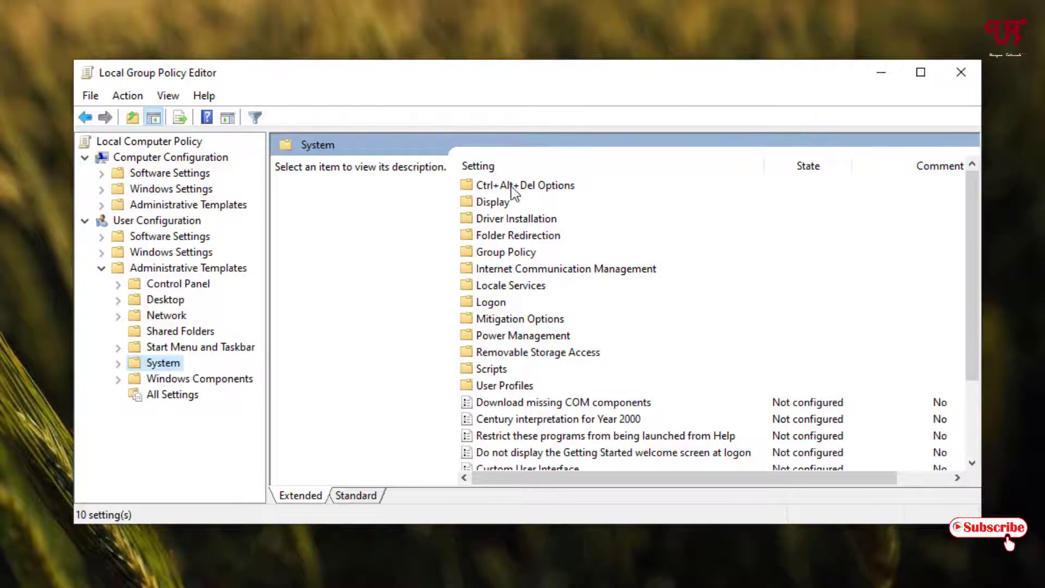
double_click(526, 186)
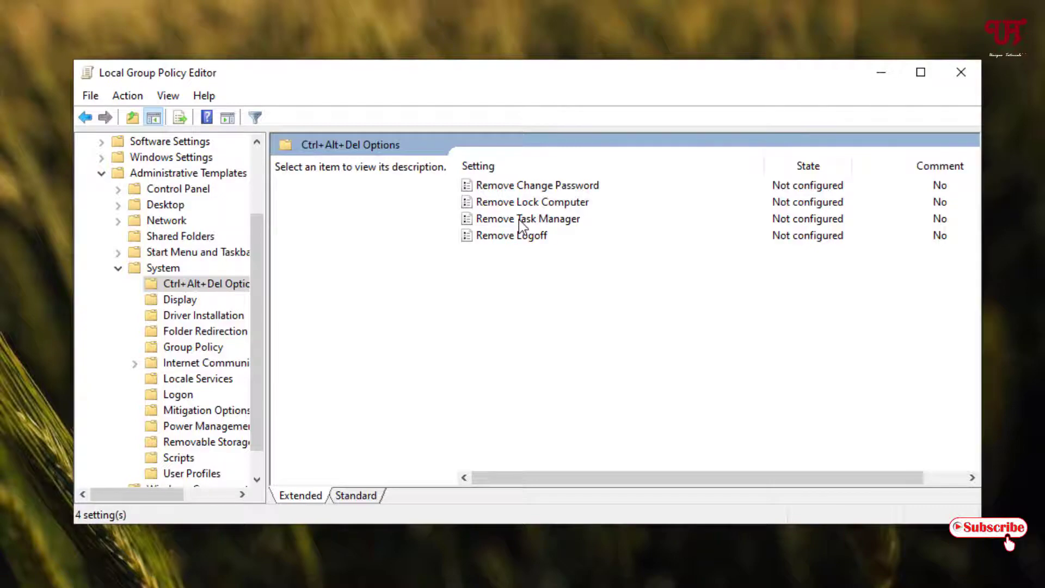
double_click(534, 219)
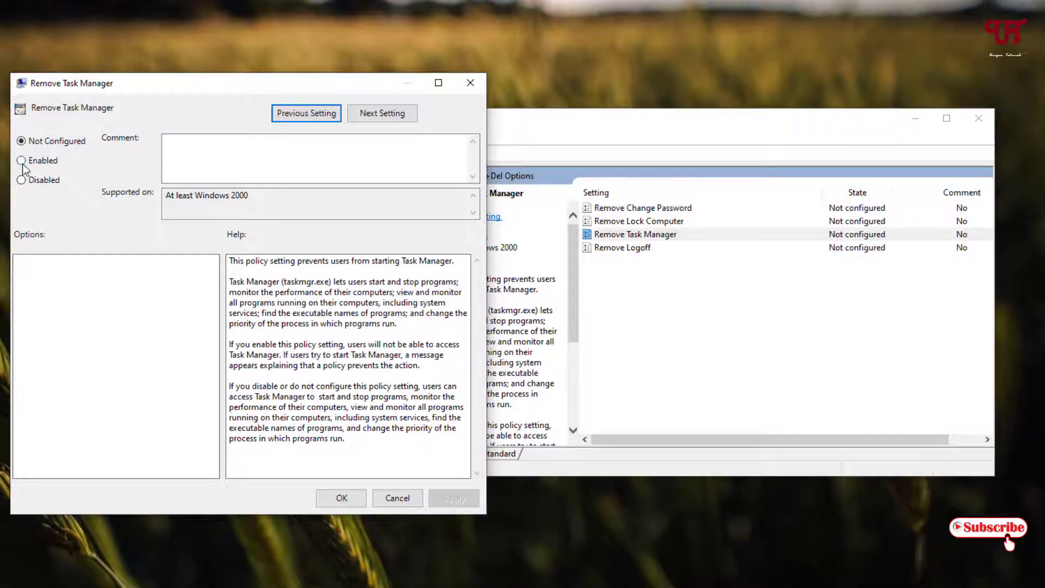
Step: Set Remove Task Manager to Enabled, apply it, and return to the System folder
left_click(22, 160)
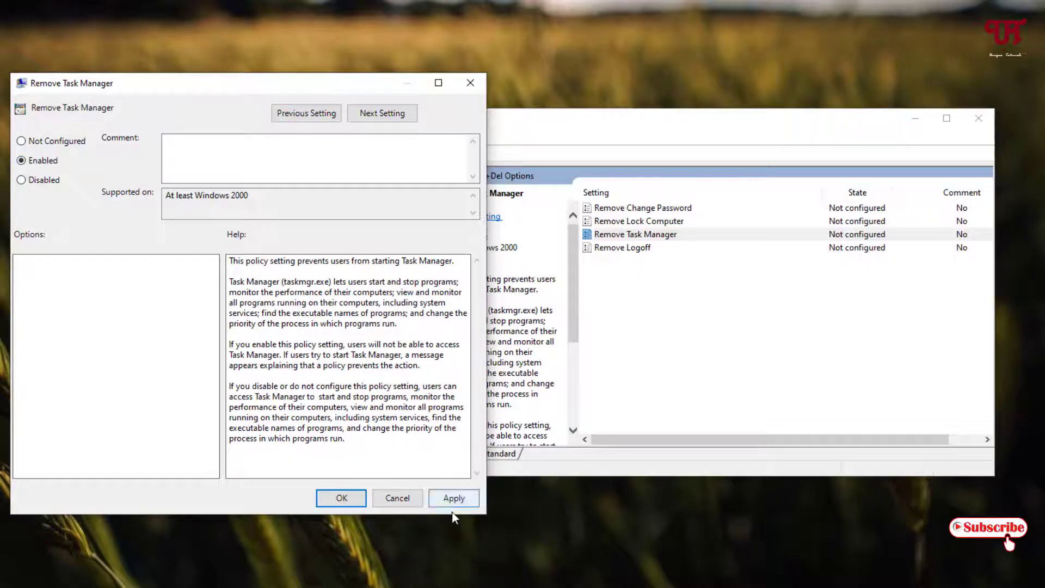
left_click(454, 497)
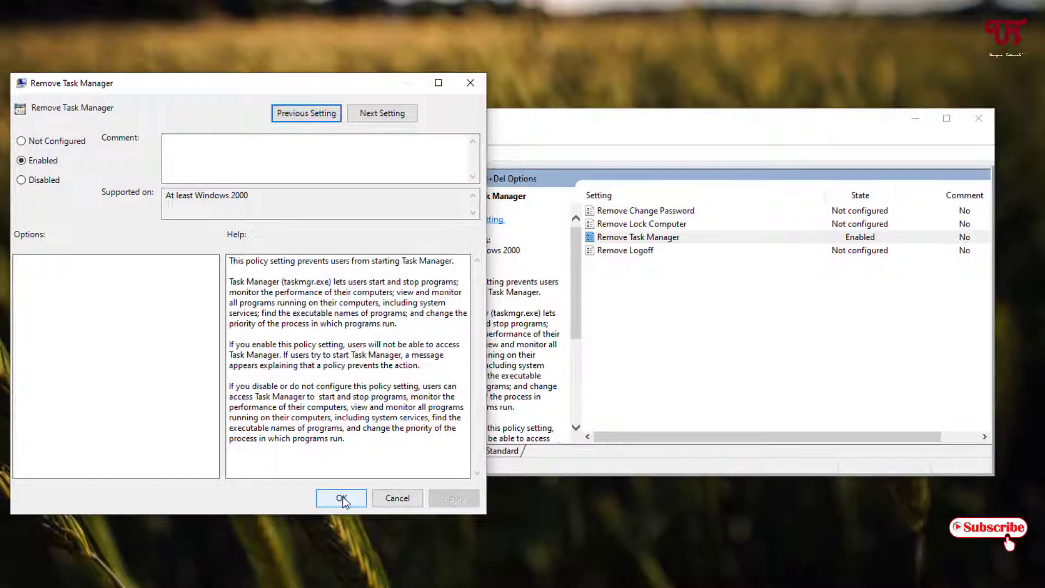
left_click(341, 498)
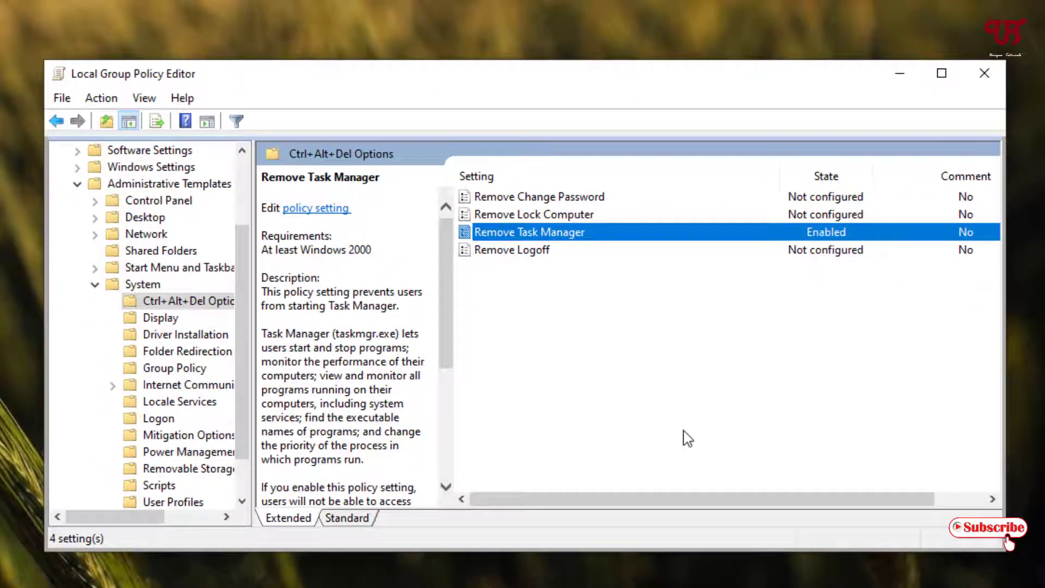
left_click(57, 121)
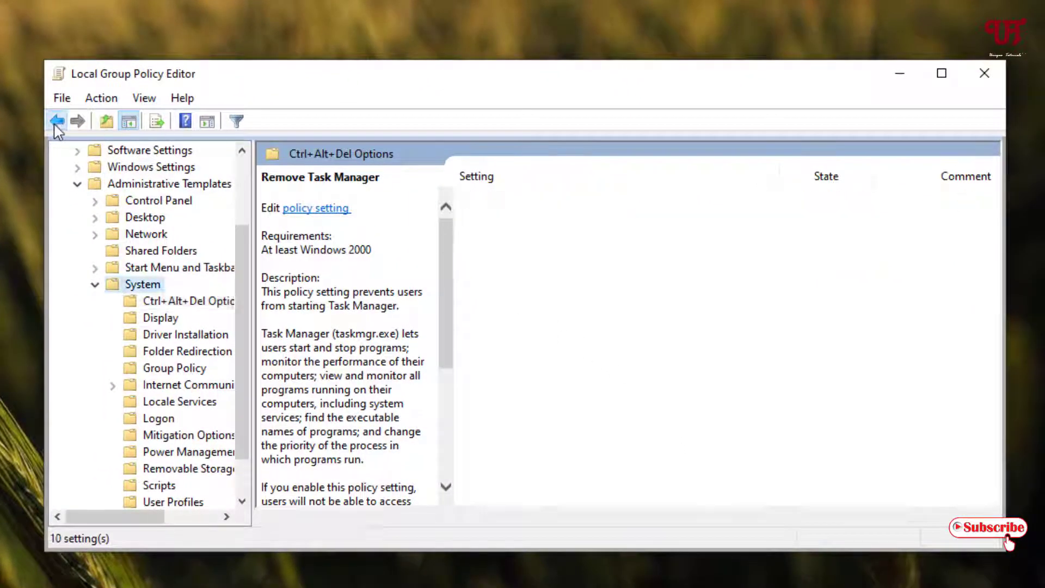
Step: Locate Prevent access to the command prompt in the System settings list and bring it up for editing
left_click(57, 121)
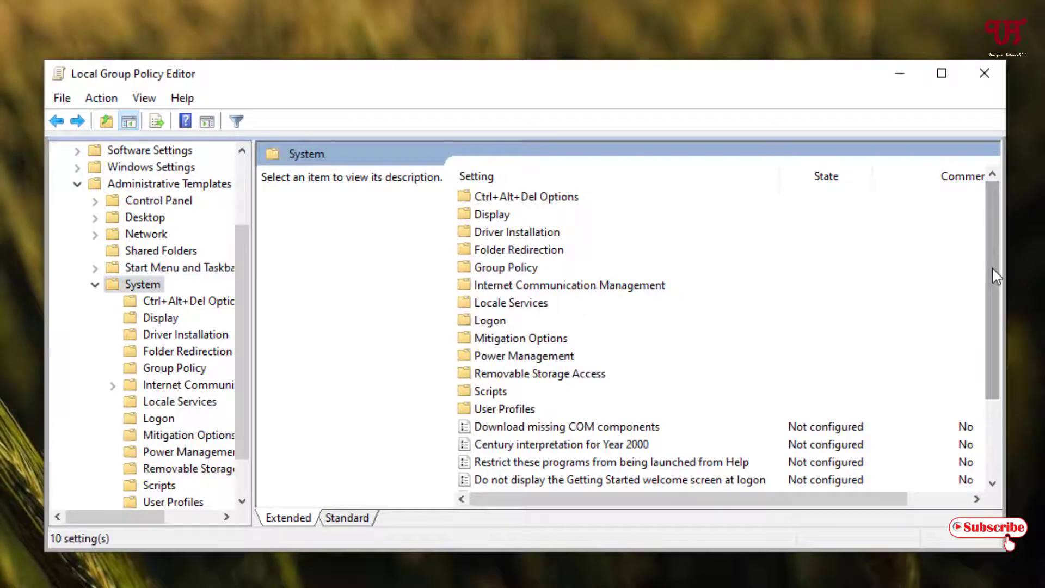
scroll("down", 3)
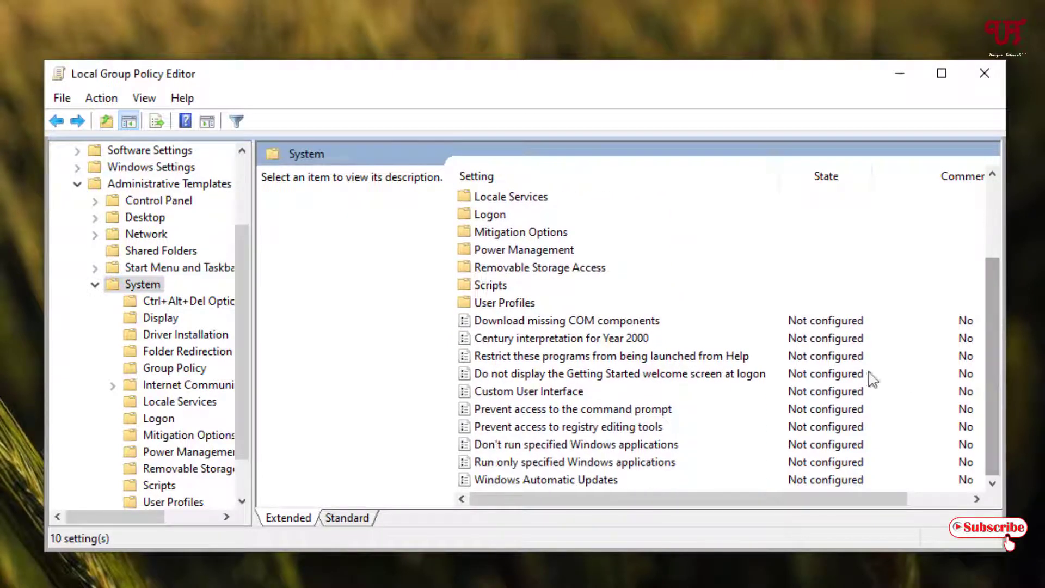
mouse_move(565, 438)
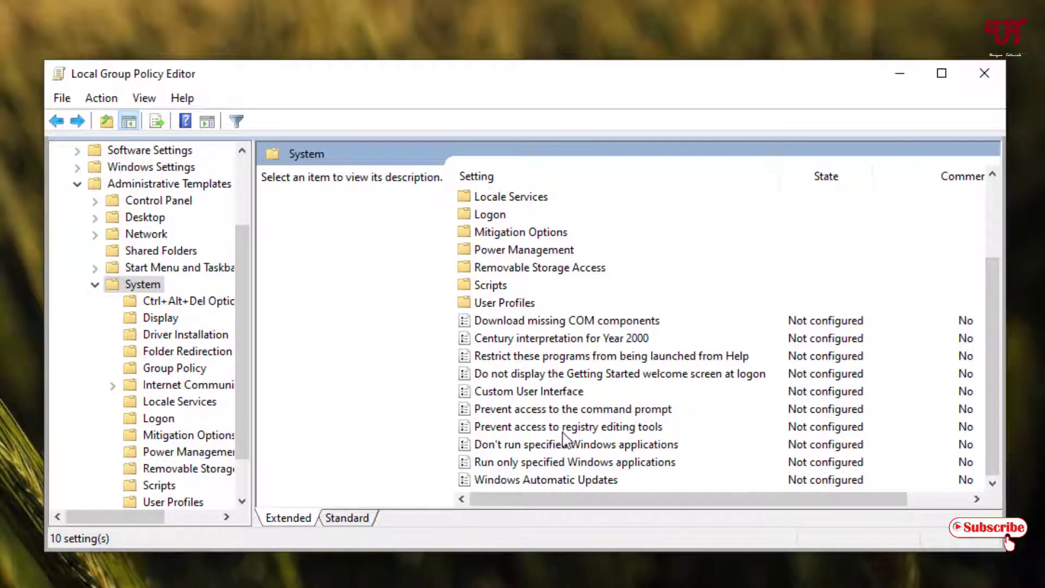
mouse_move(497, 418)
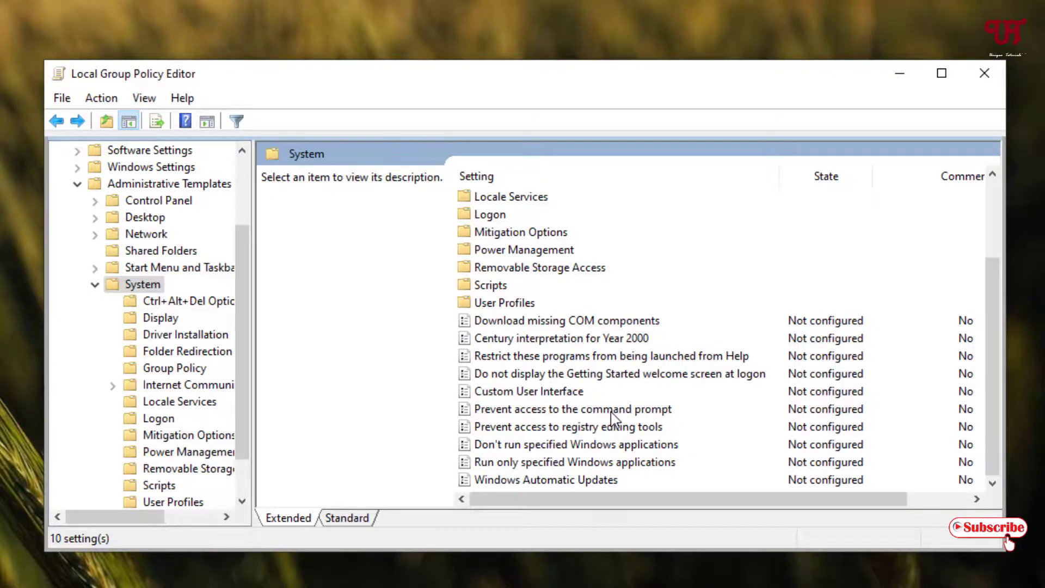
double_click(571, 408)
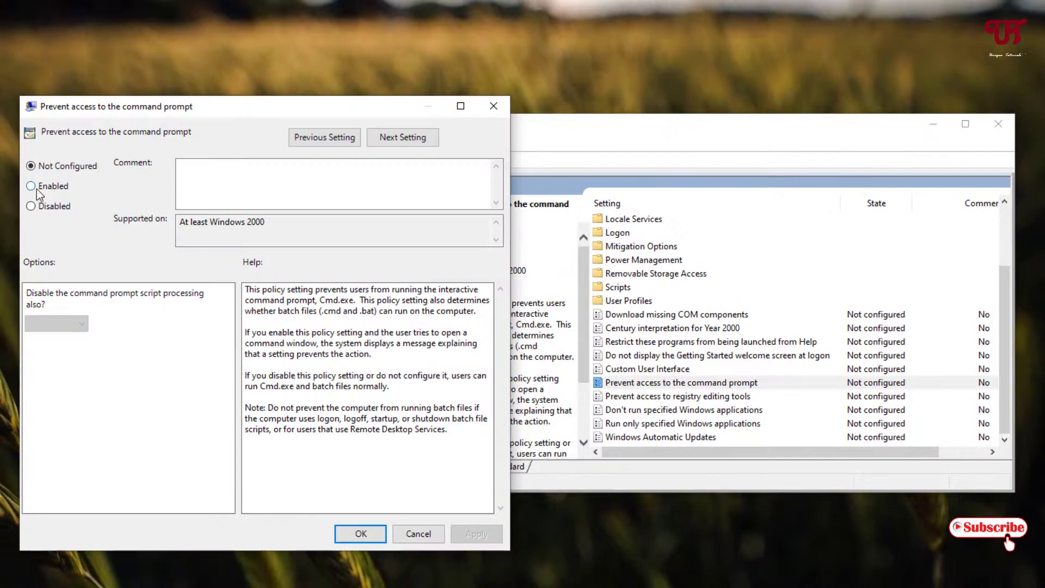
Step: Set Prevent access to the command prompt to Enabled and apply it
left_click(31, 185)
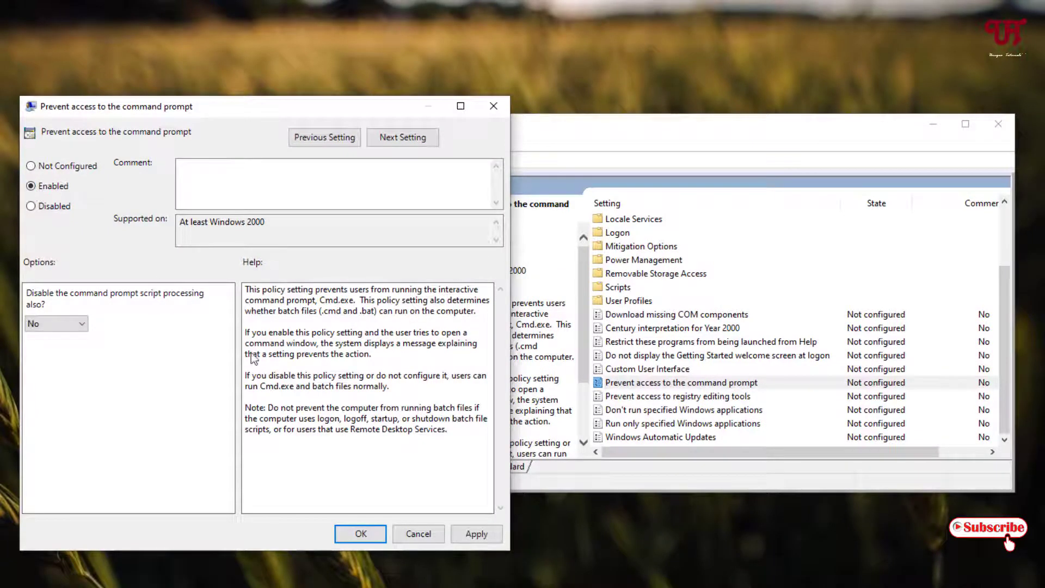
left_click(476, 534)
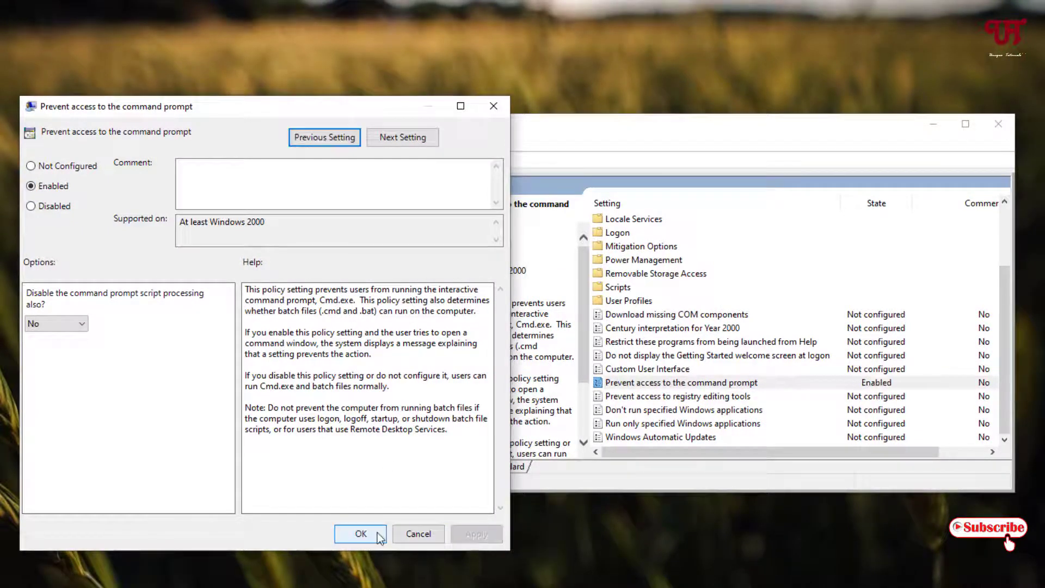
left_click(360, 534)
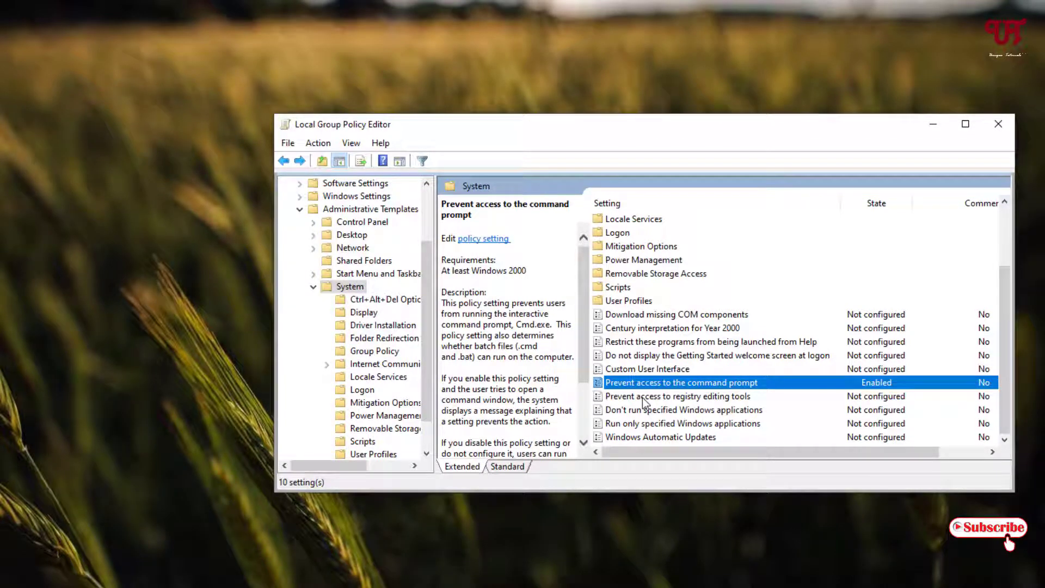
Step: Set Prevent access to registry editing tools to Enabled, then minimize the policy editor
double_click(677, 396)
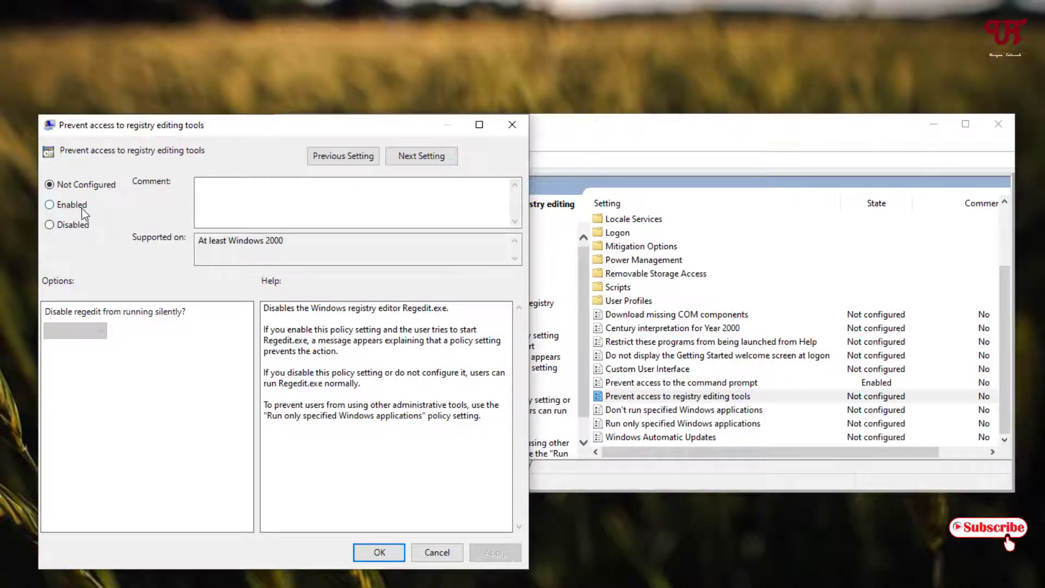
left_click(49, 204)
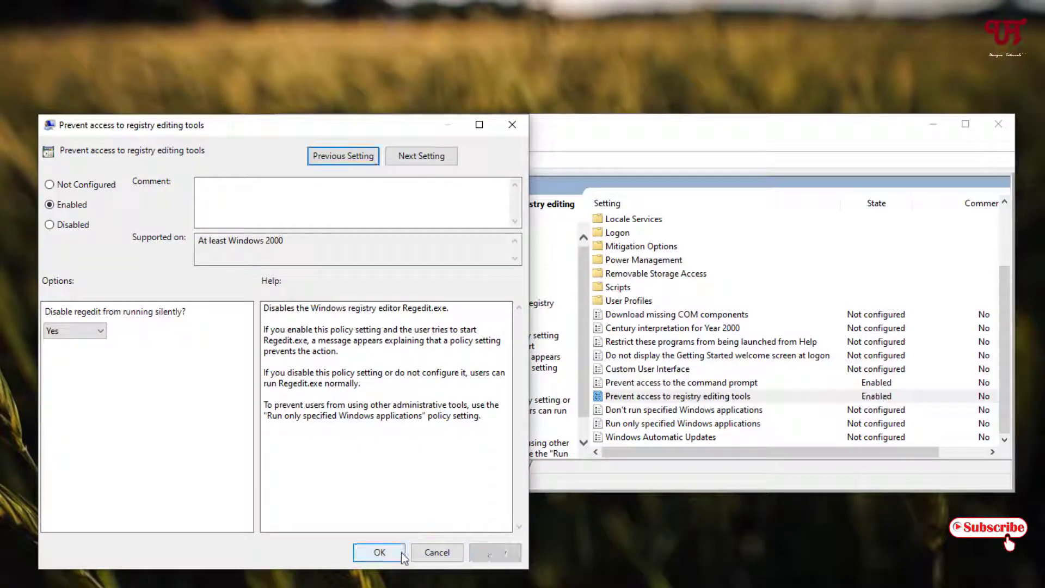
left_click(379, 552)
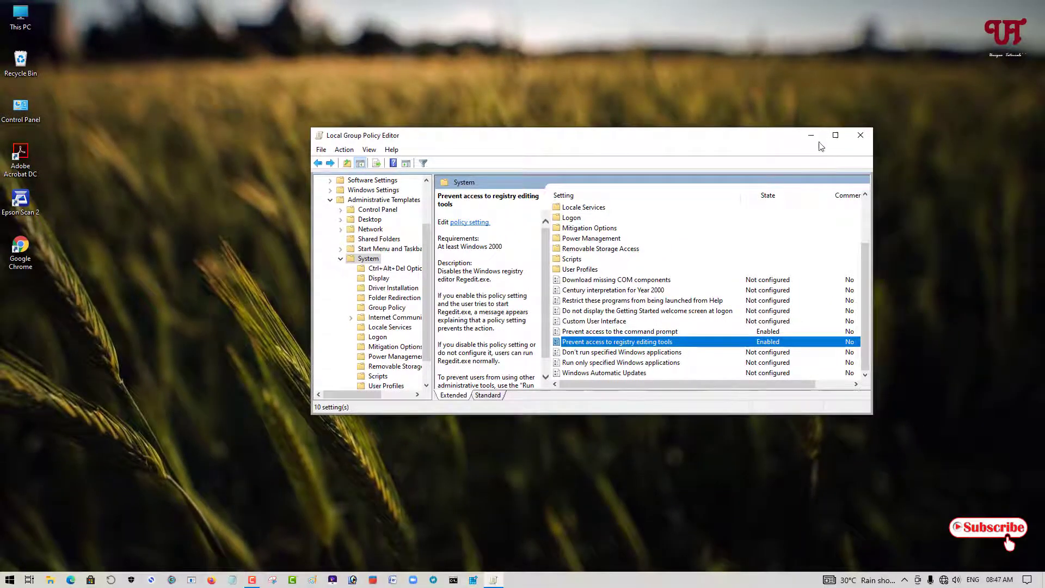
left_click(860, 135)
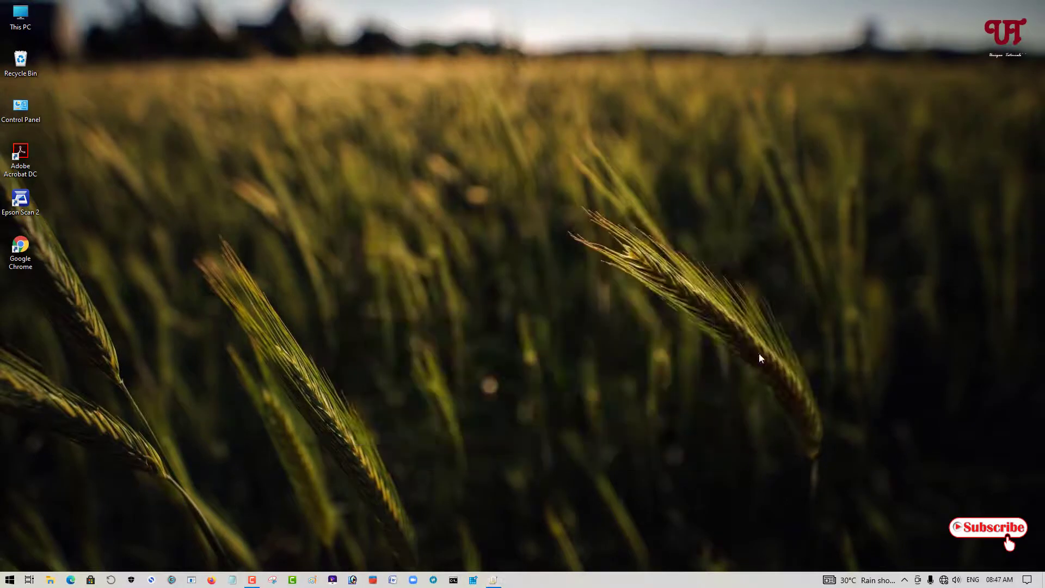
mouse_move(691, 390)
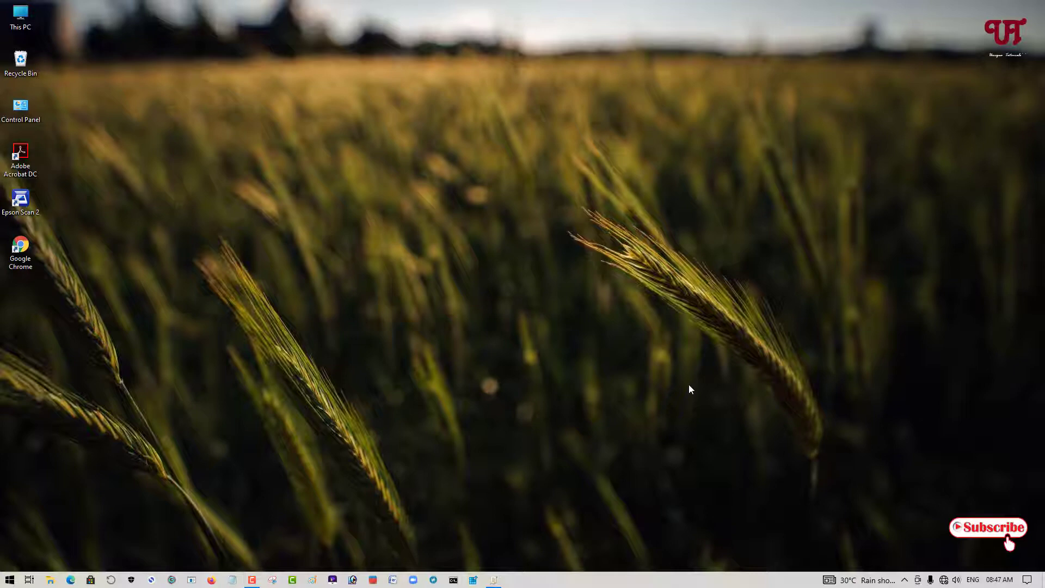
right_click(10, 579)
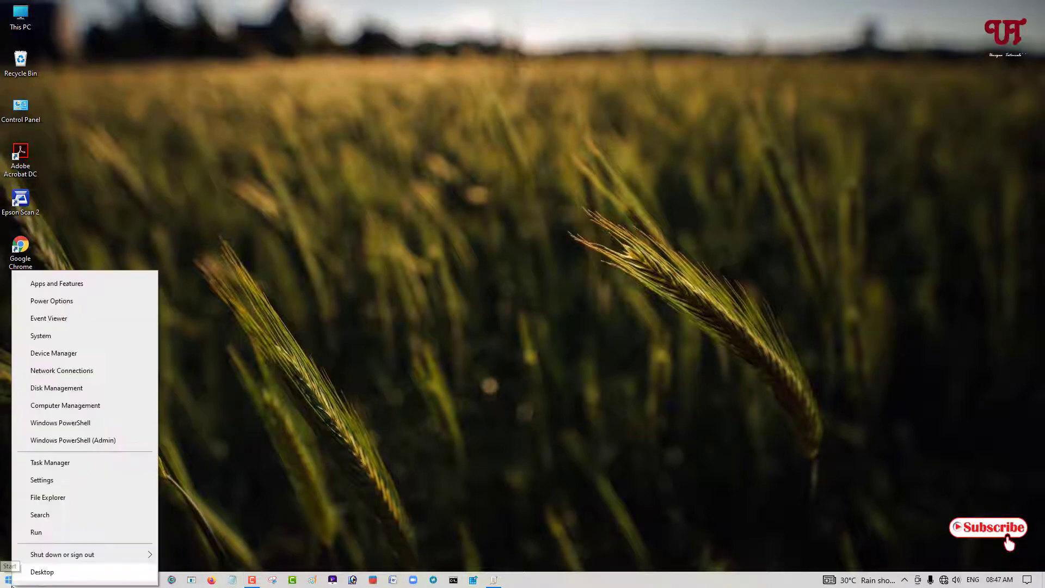
mouse_move(49, 463)
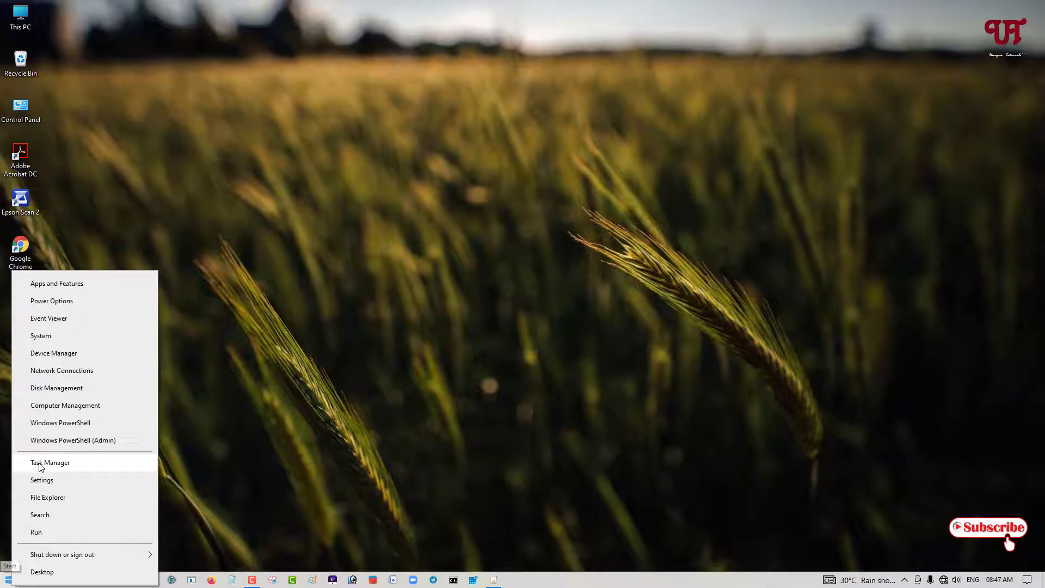
left_click(49, 463)
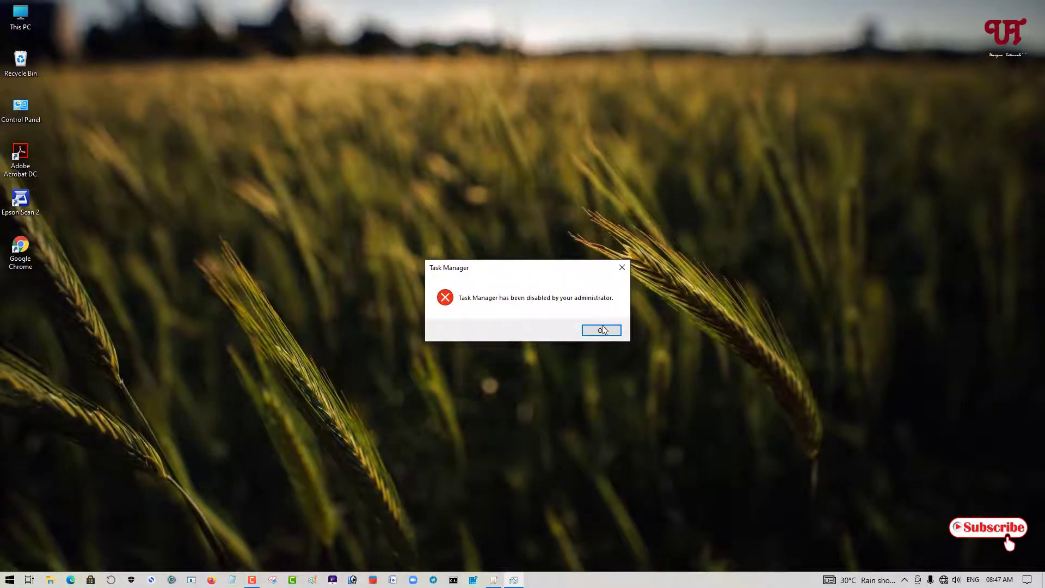
left_click(601, 329)
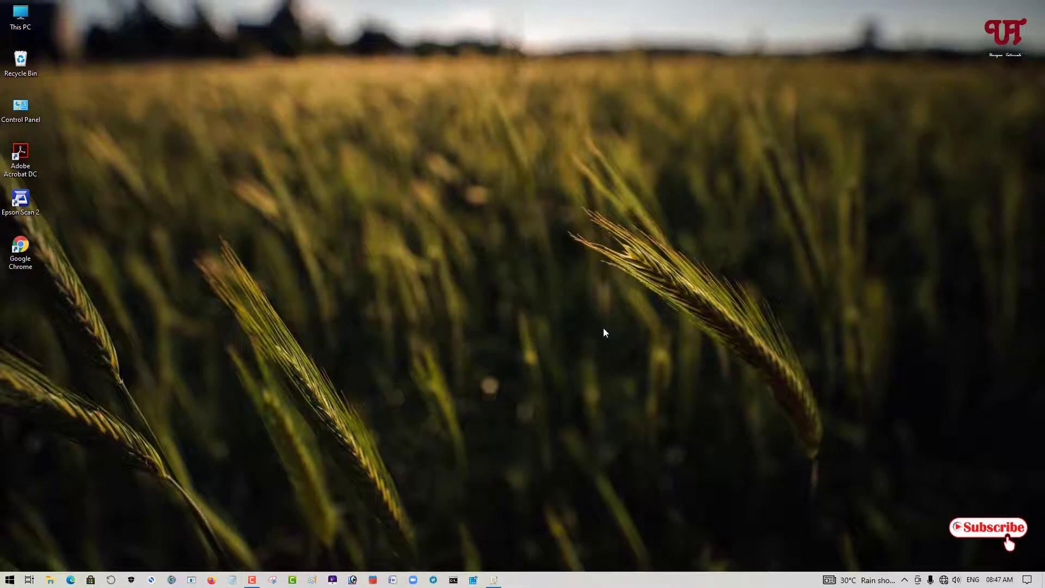
mouse_move(472, 513)
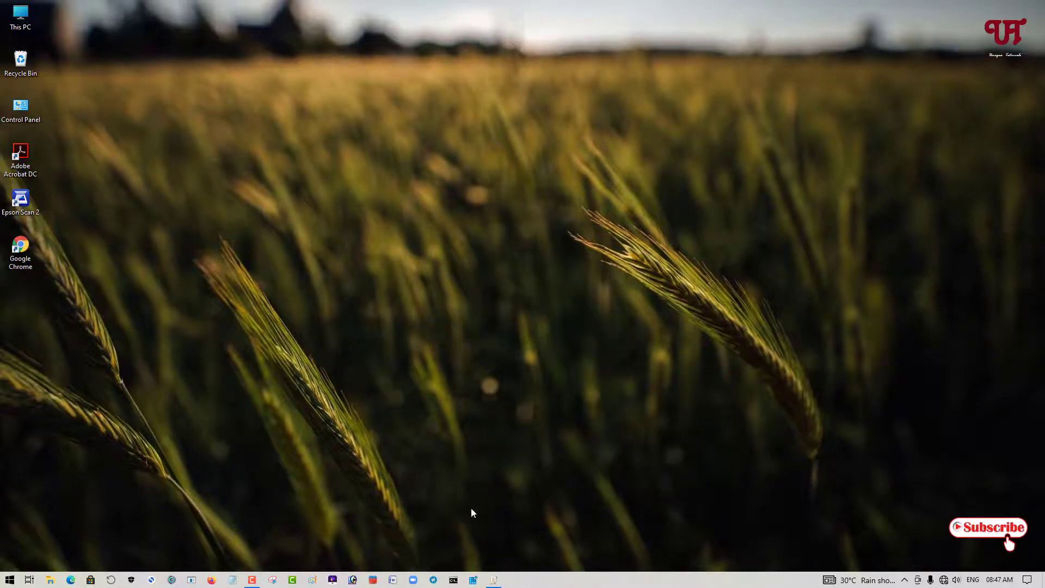
left_click(453, 579)
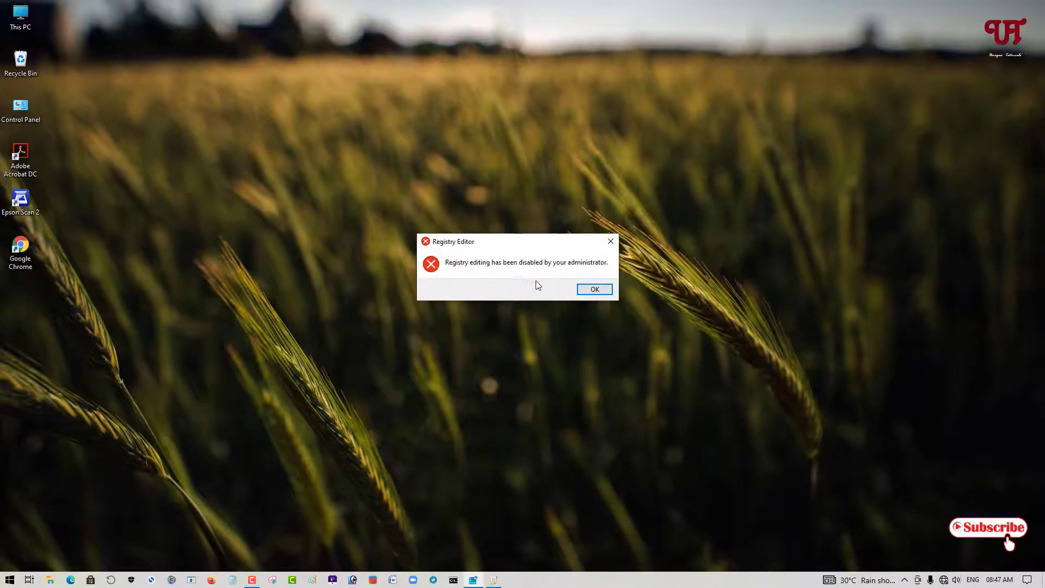
mouse_move(575, 295)
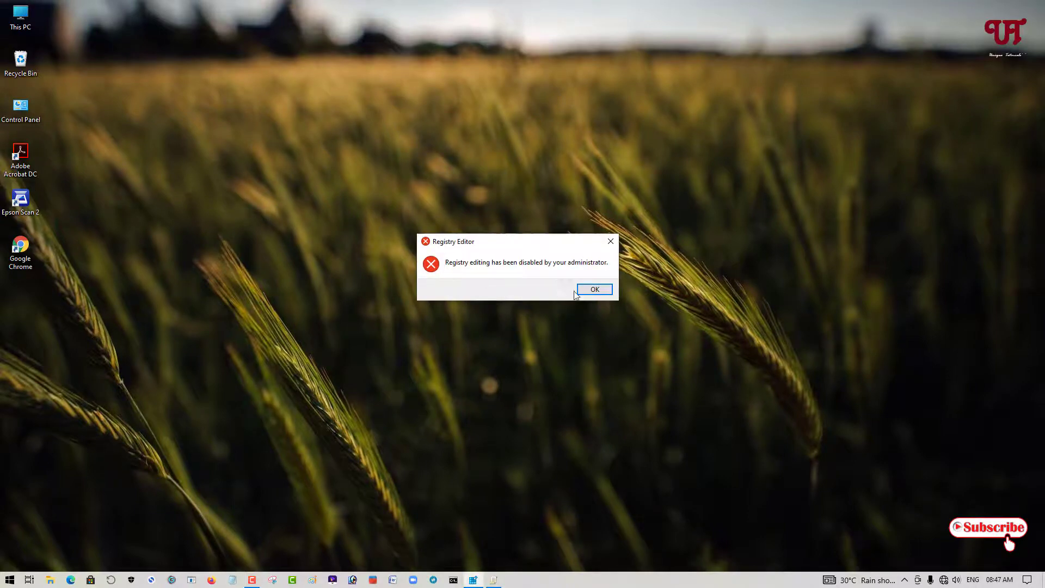
left_click(594, 288)
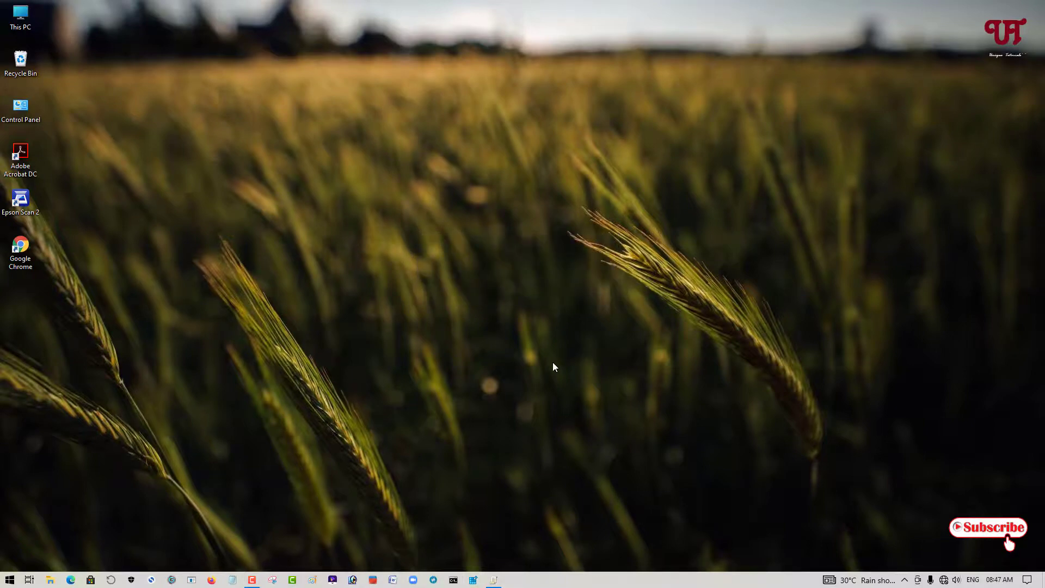